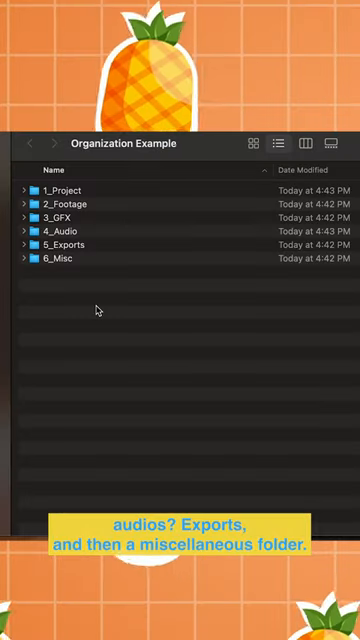
# Step: Create the 2_Footage and 3_GFX bins below 1_Sequences
pyautogui.doubleClick(62, 203)
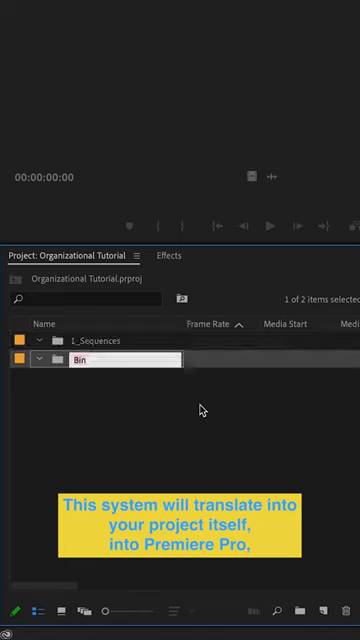
pyautogui.write('2_Foo')
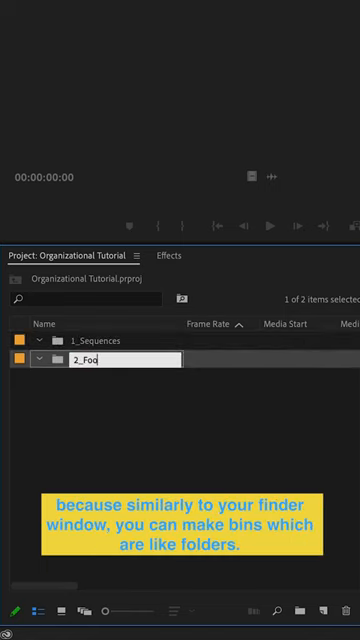
pyautogui.write('3_GFX')
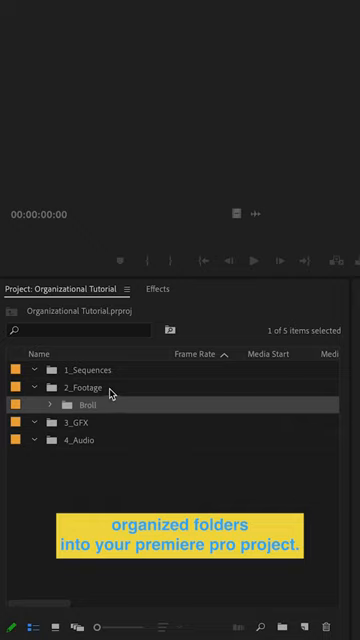
# Step: Expand Broll to show its two corporate clips, then collapse 2_Footage
pyautogui.click(47, 404)
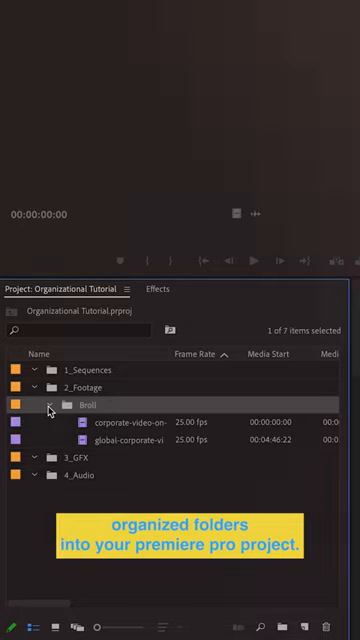
pyautogui.click(35, 384)
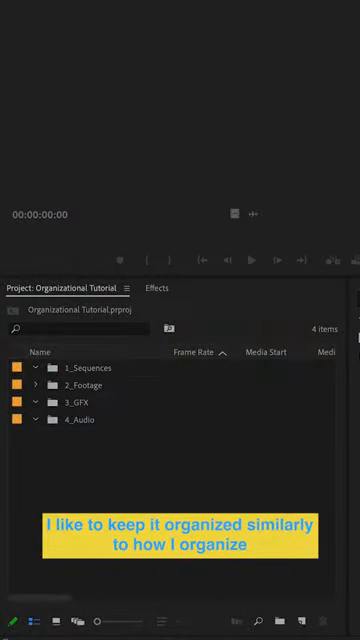